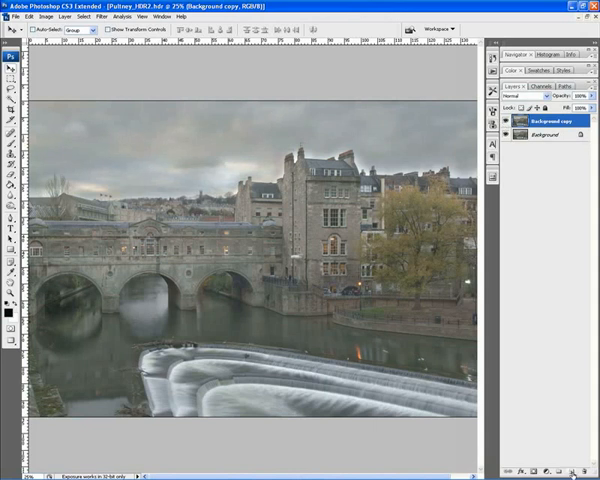
mouse_move(572, 468)
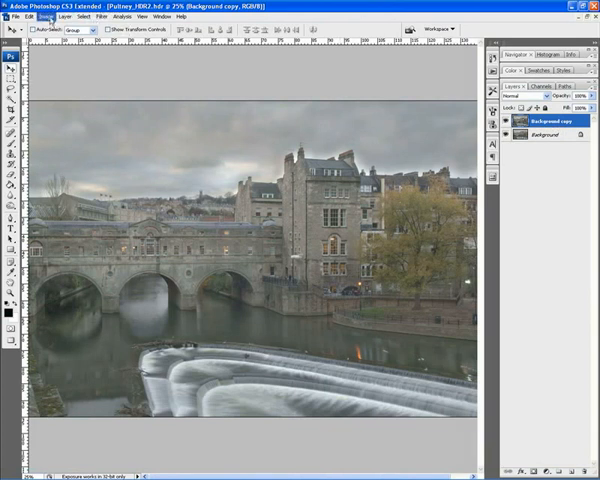
Apply Shadow/Highlight from Image > Adjustments, raising Shadows and Highlights amounts and tonal widths.
click(40, 30)
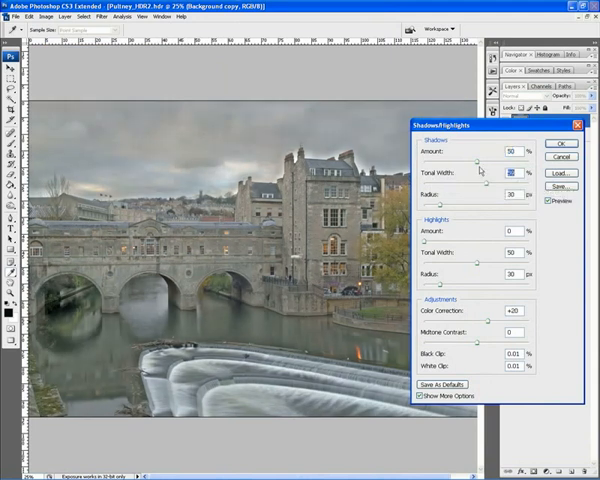
mouse_move(484, 172)
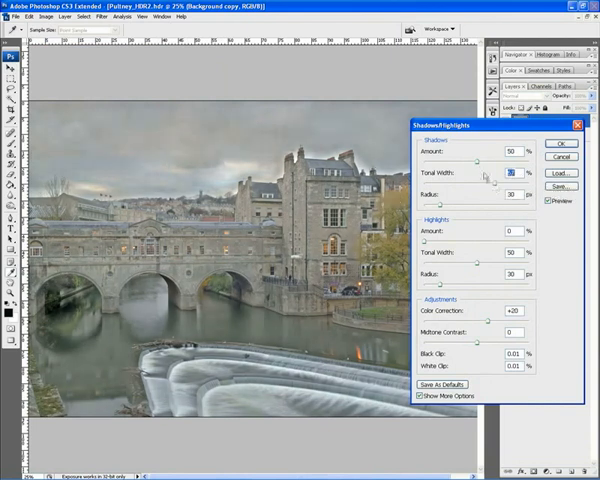
mouse_move(484, 172)
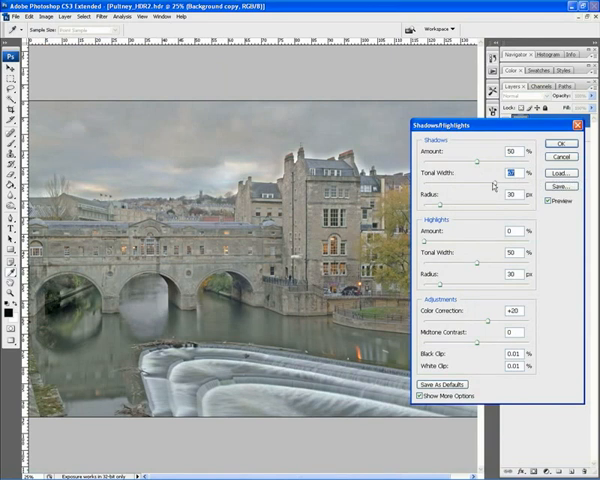
triple_click(504, 172)
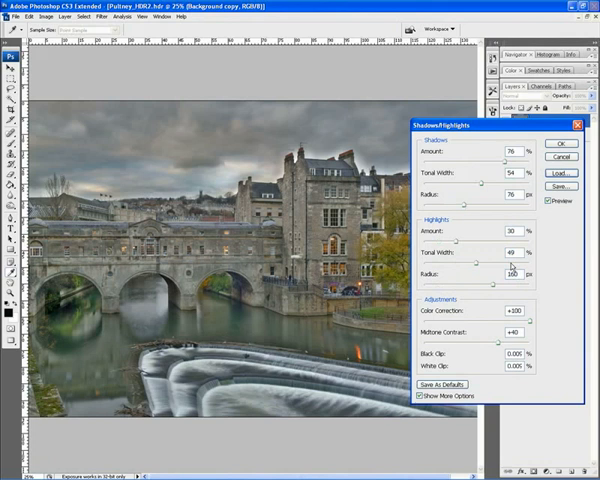
mouse_move(528, 328)
text(0)
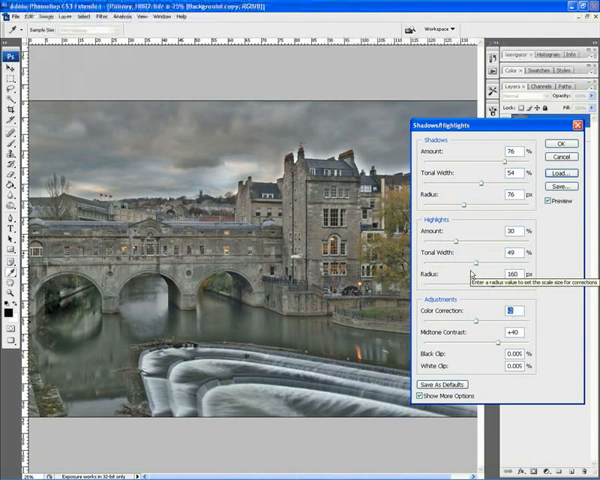
mouse_move(480, 324)
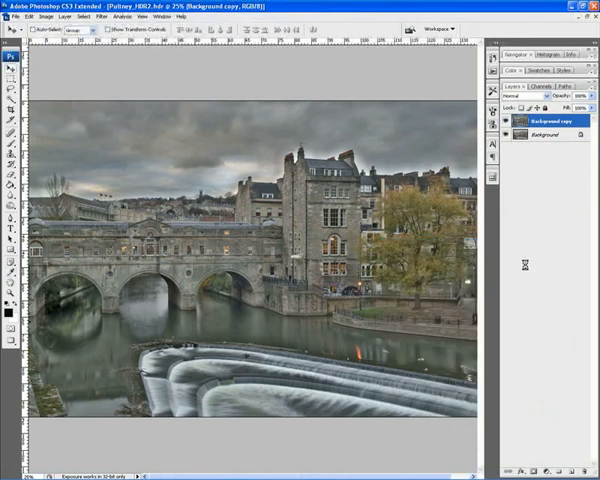
mouse_move(524, 268)
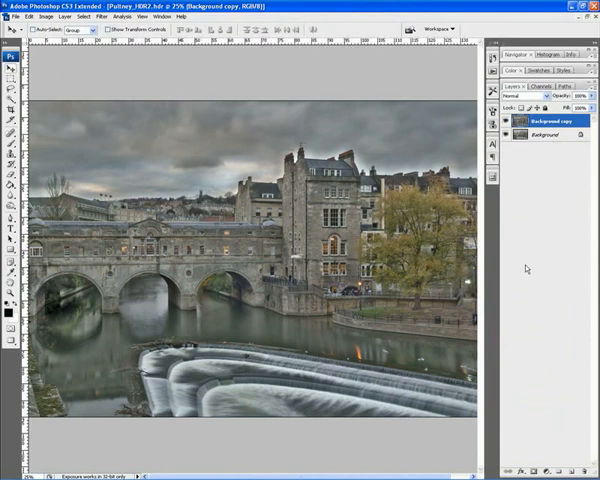
mouse_move(568, 424)
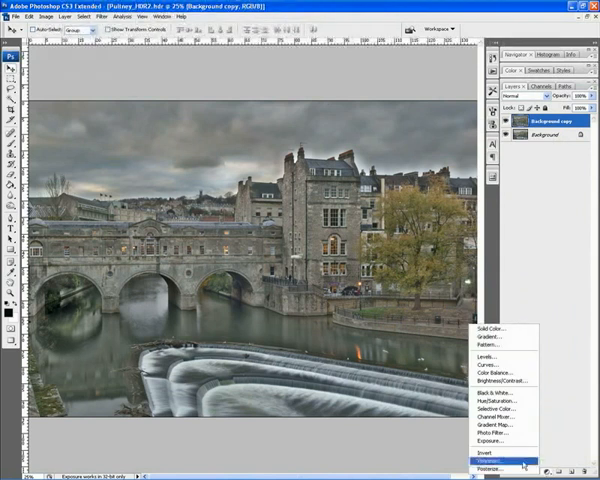
Add a Levels adjustment layer with black and white points pulled to the histogram's clipping edges.
click(488, 356)
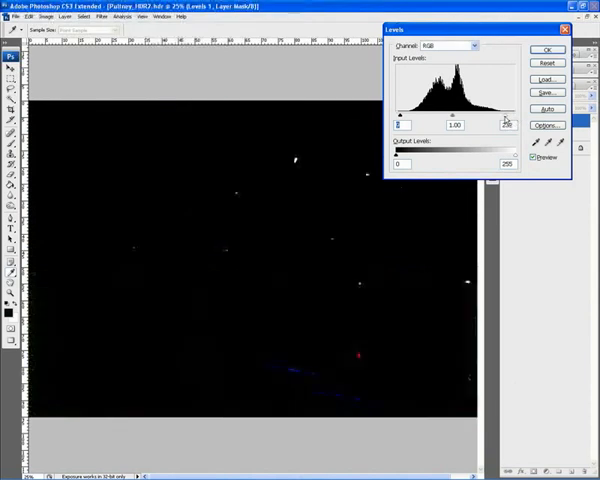
drag(512, 124, 504, 124)
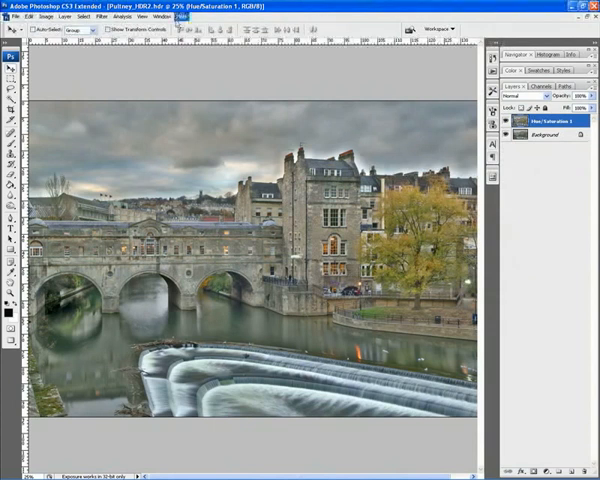
Bring up Filter > Sharpen > Smart Sharpen with the bridge stonework previewed.
click(90, 16)
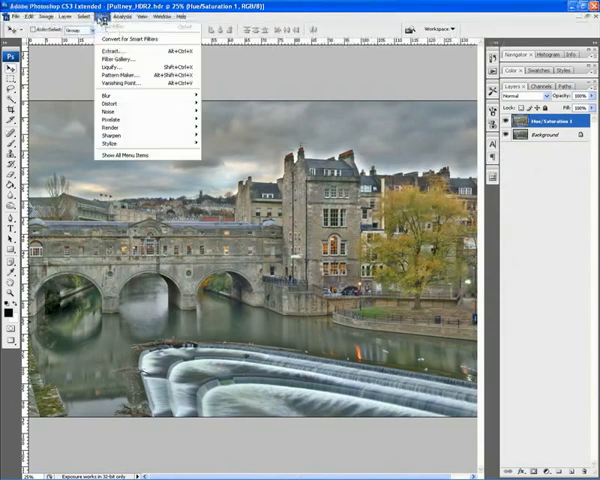
mouse_move(116, 130)
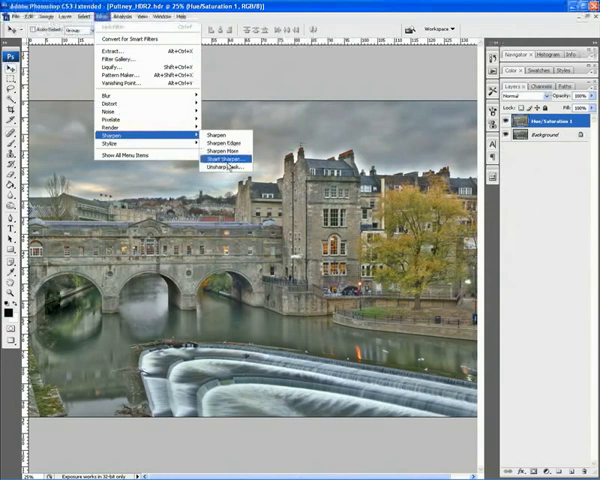
click(220, 160)
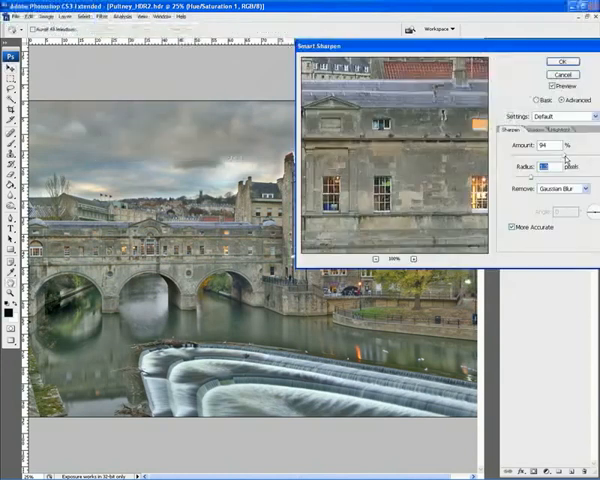